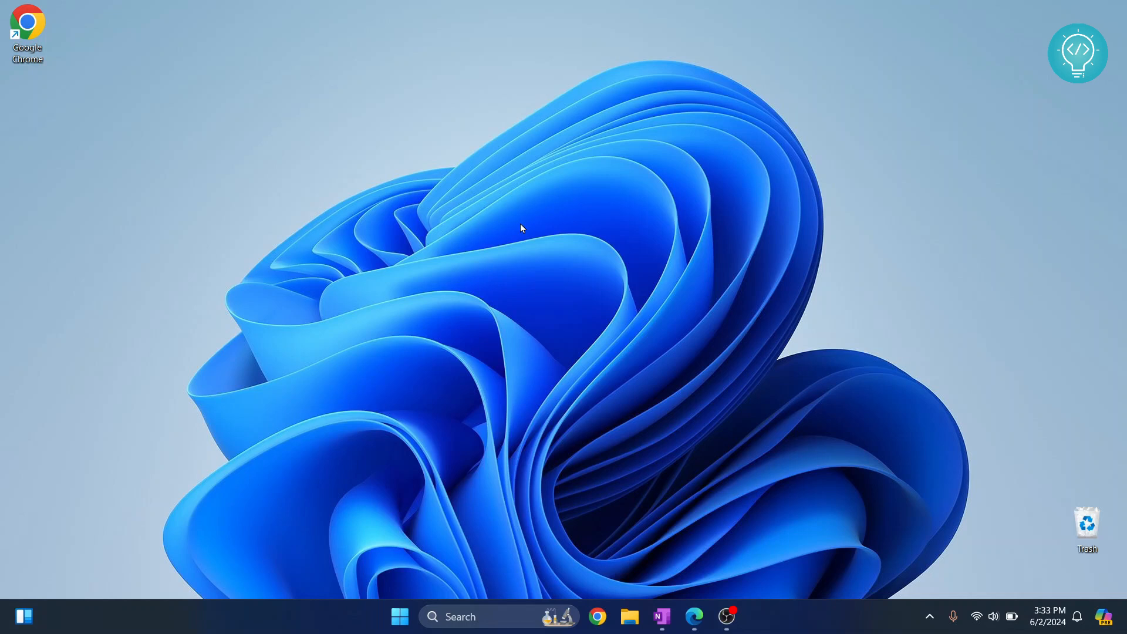
Show the contents of drive D: in File Explorer
click(628, 616)
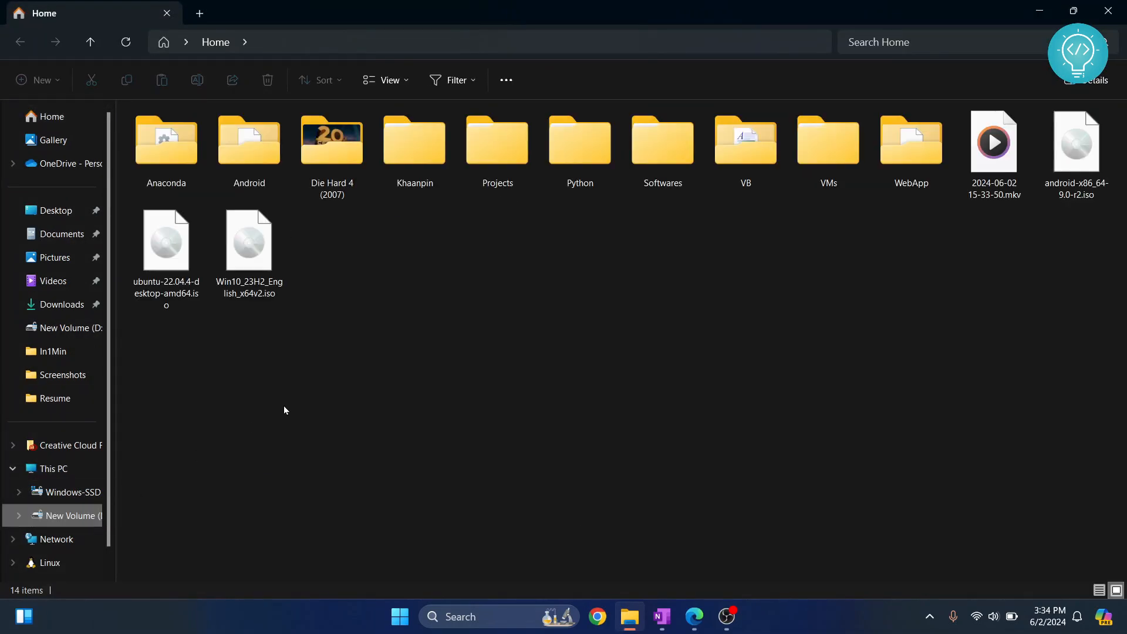
click(71, 515)
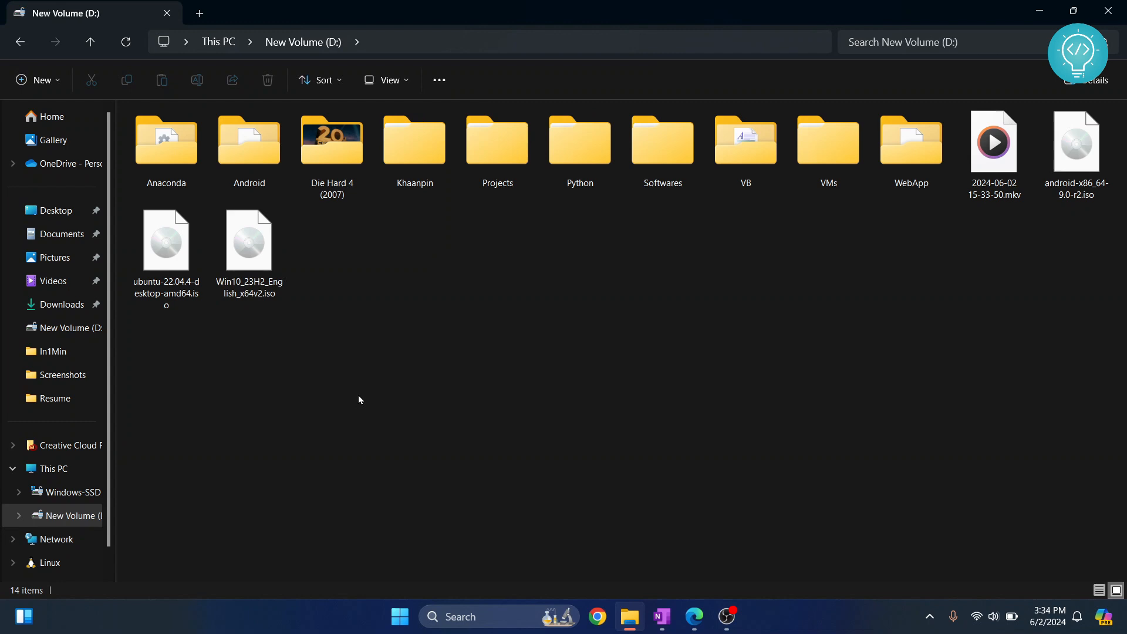
mouse_move(256, 132)
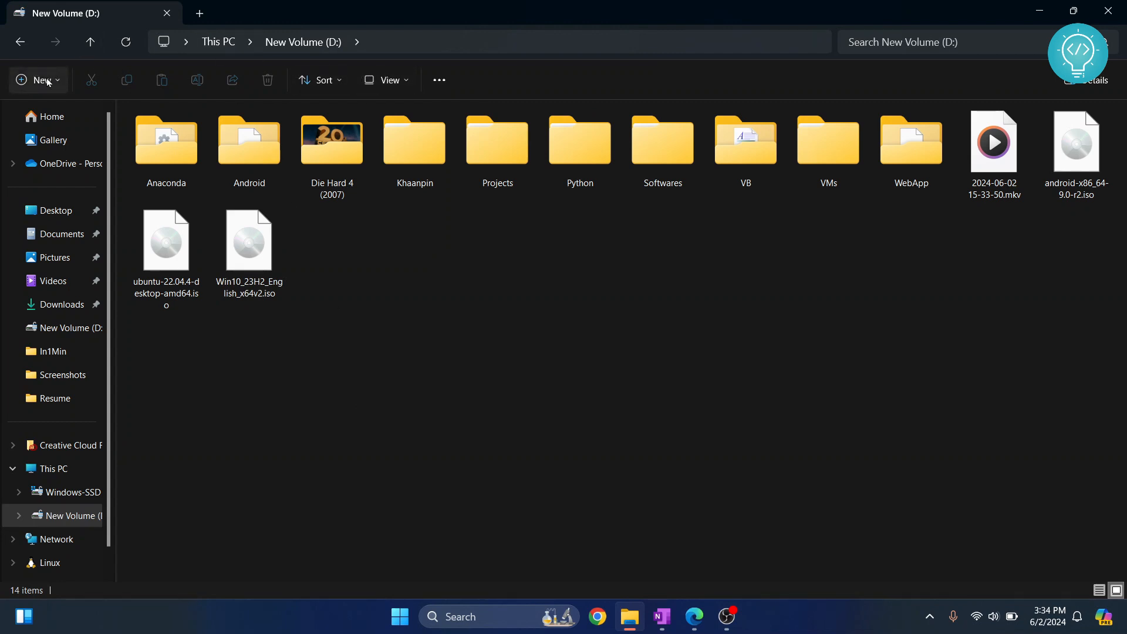
Create and enter a MyDjangoProject folder on D:, then launch cmd from its address bar
click(37, 79)
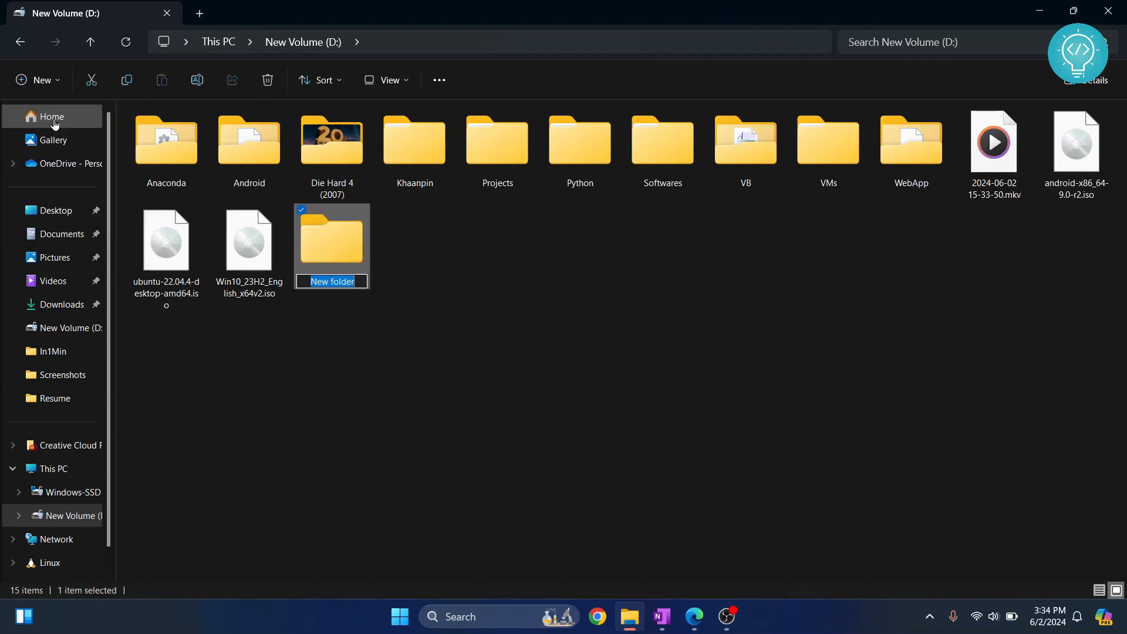
text(MyDjangoProjece)
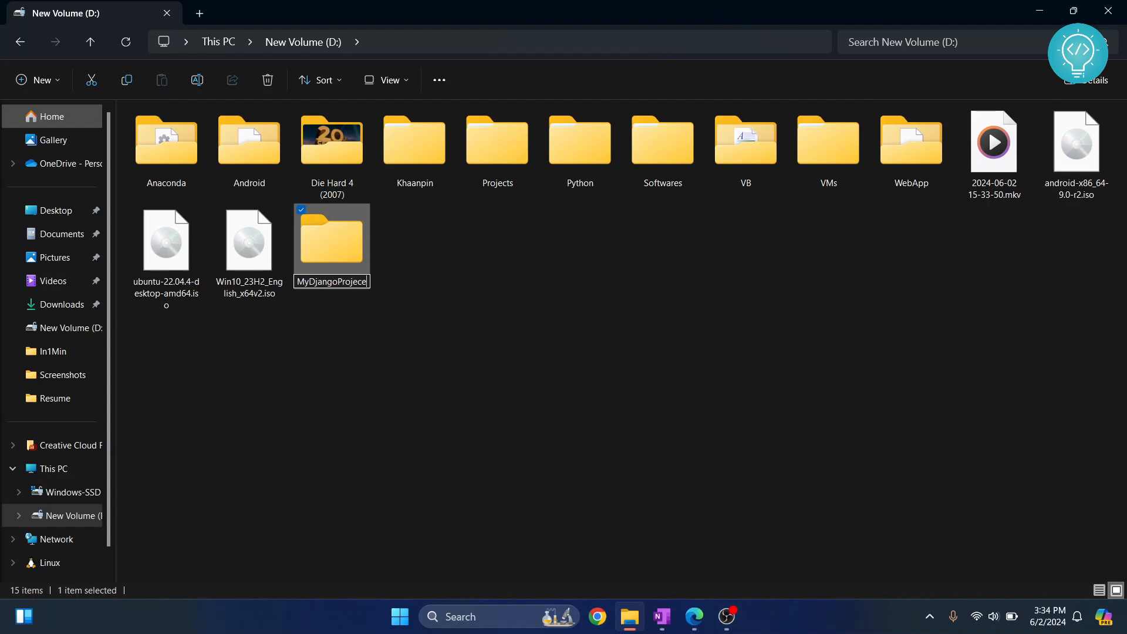
double_click(331, 239)
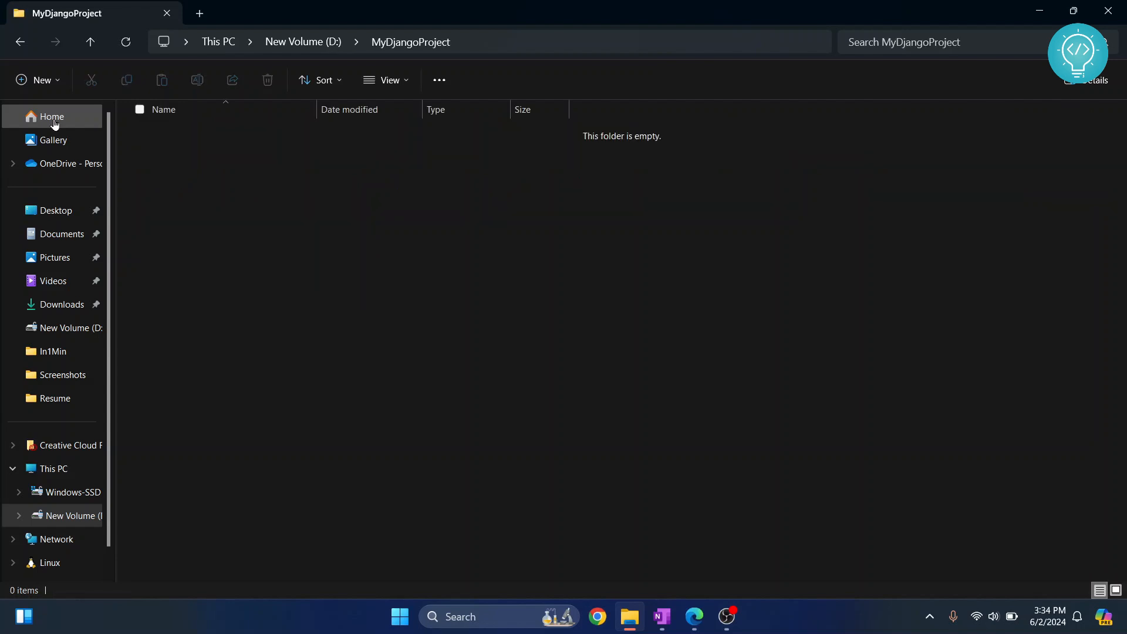
mouse_move(331, 199)
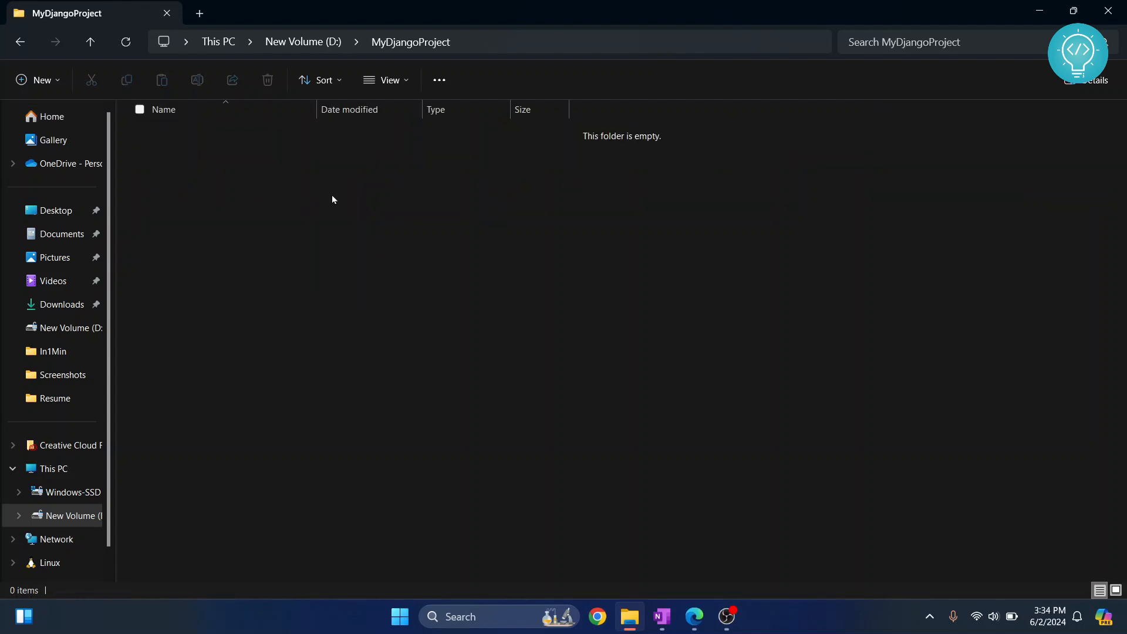
mouse_move(217, 179)
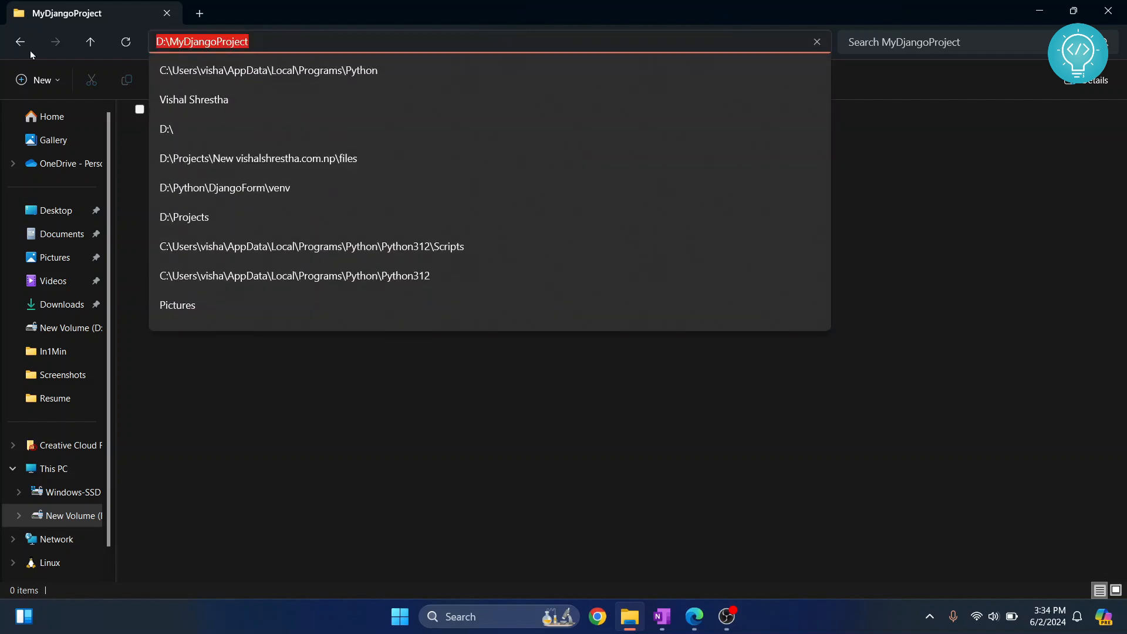
text(cmd)
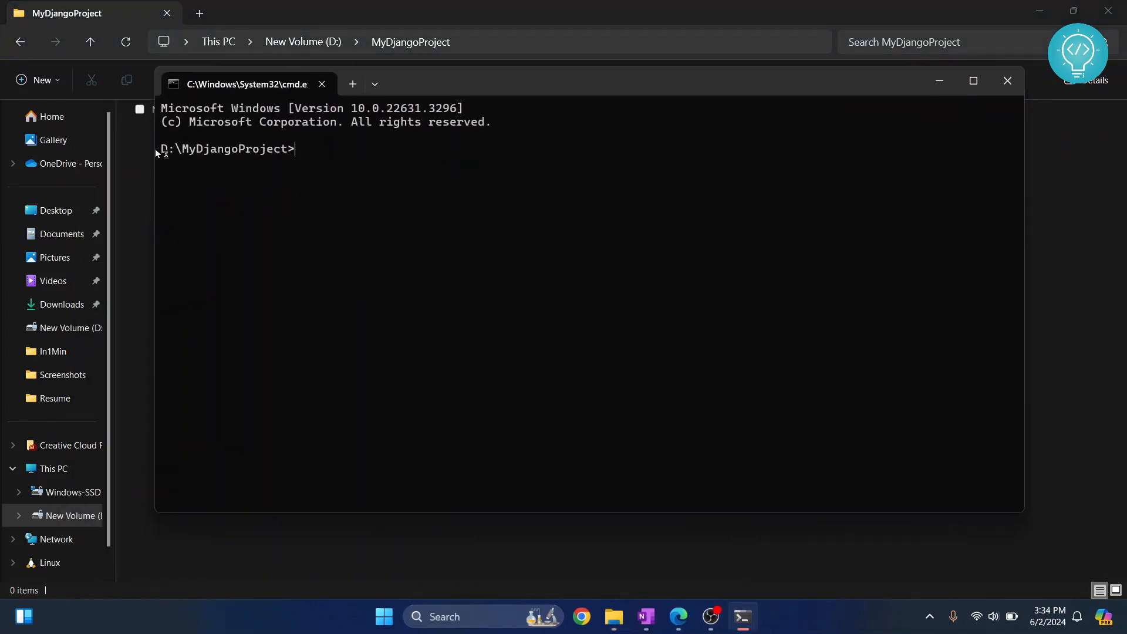
Run python -m venv my_venv to create the my_venv virtual environment
drag(160, 149, 294, 149)
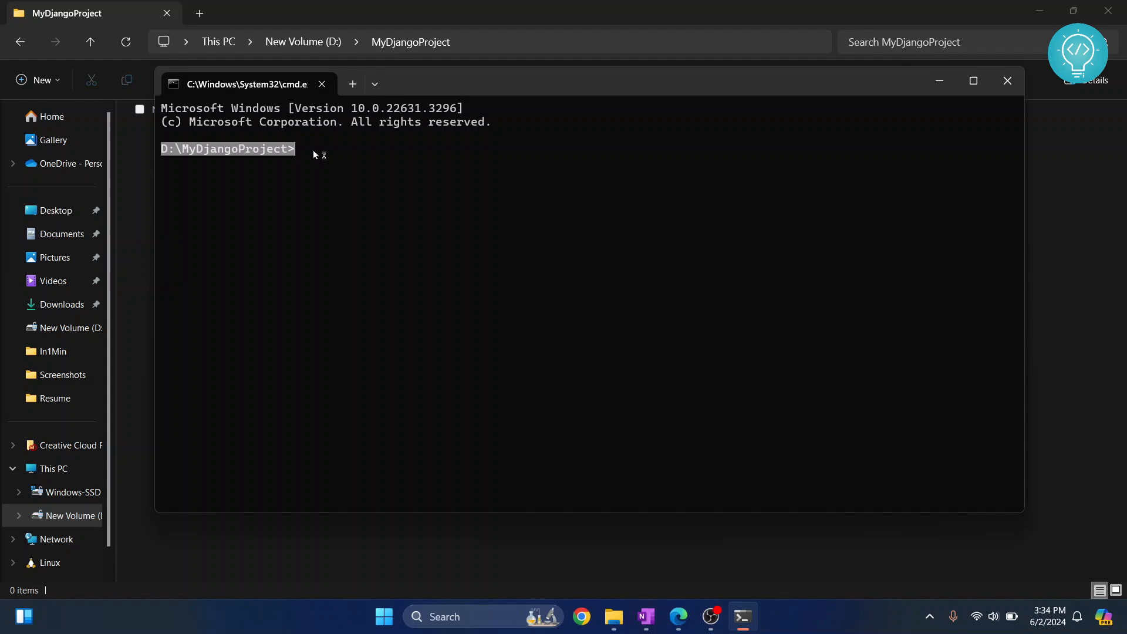
text(python)
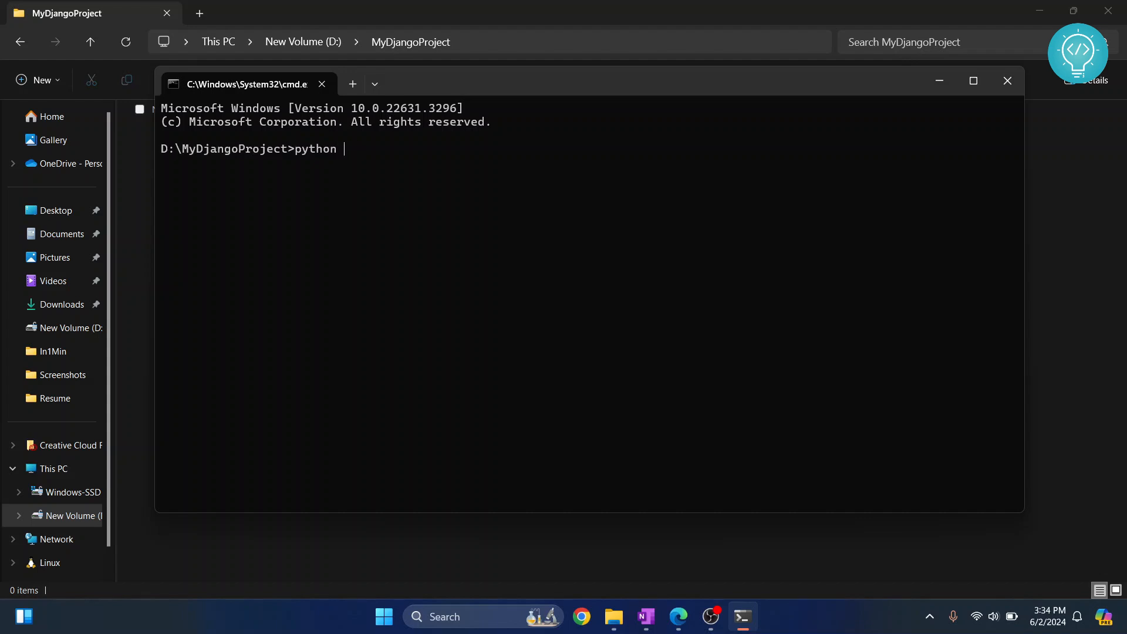
text(-m venv)
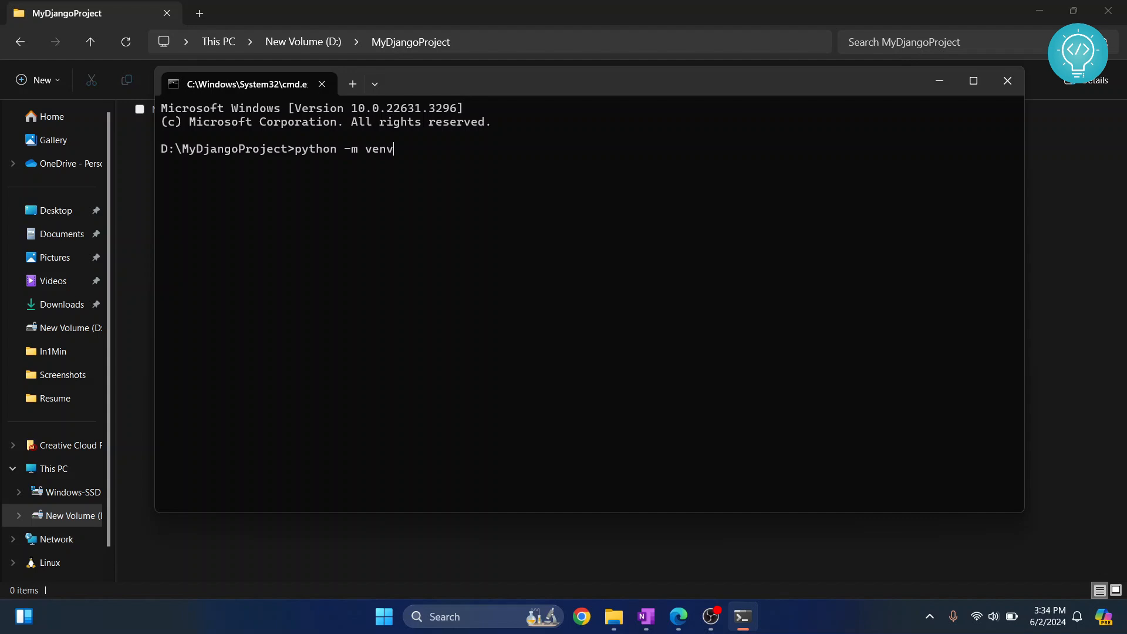
text(m)
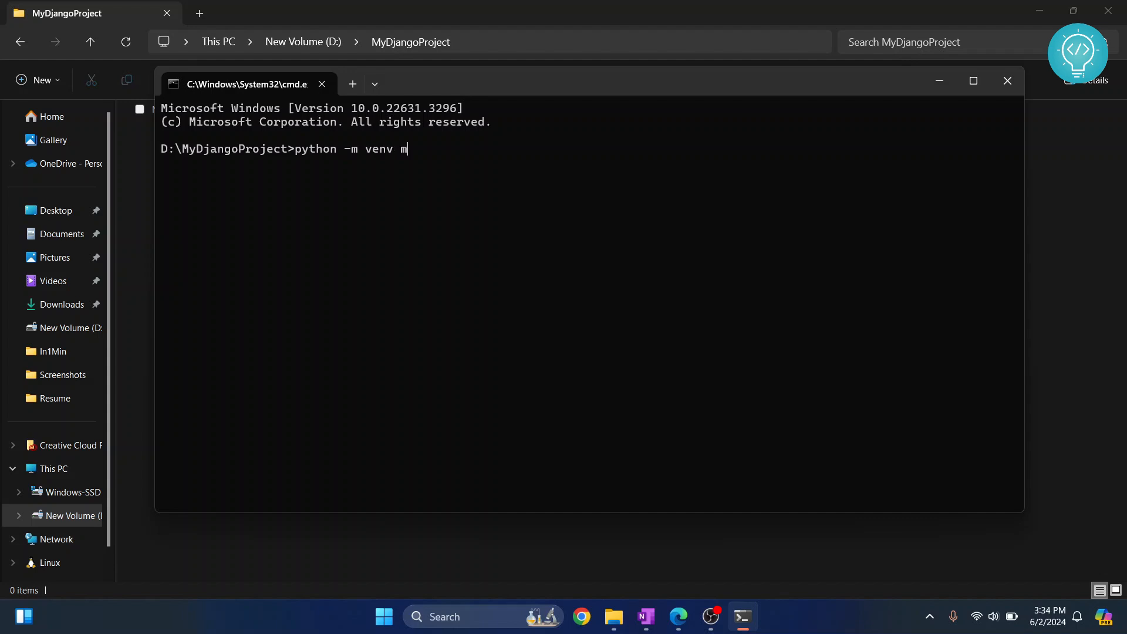
text(y_venv)
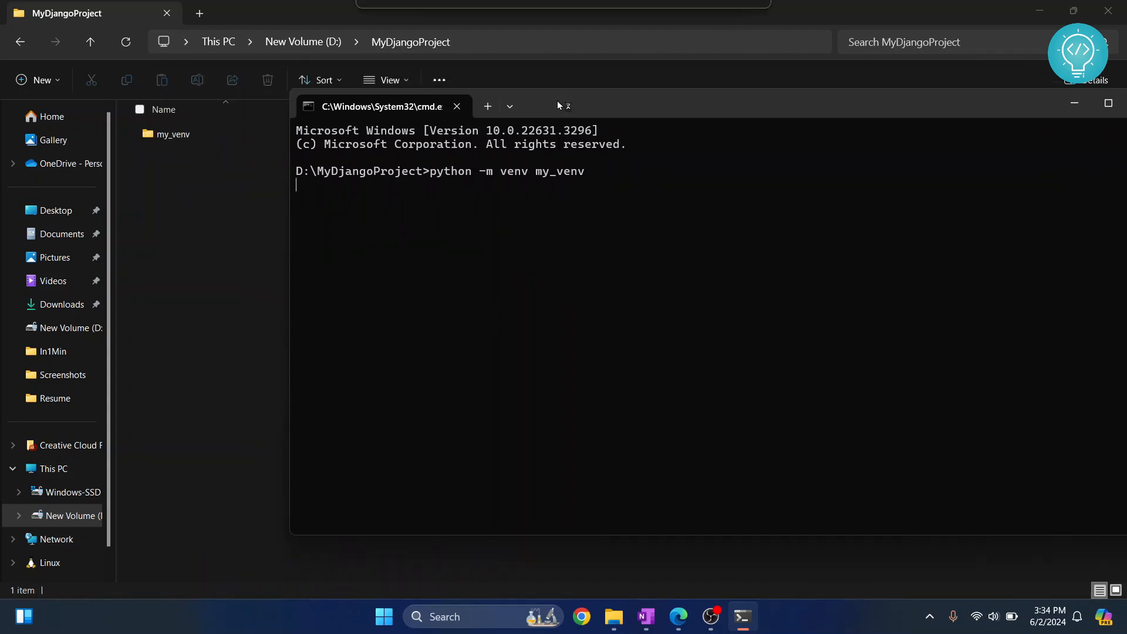
click(173, 134)
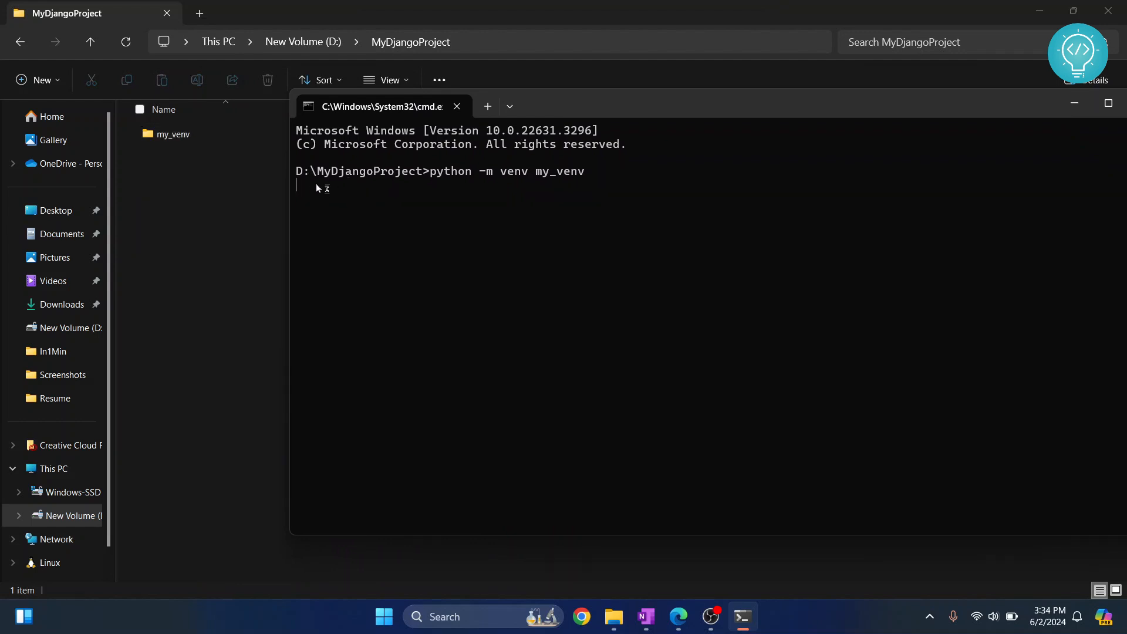
key(Enter)
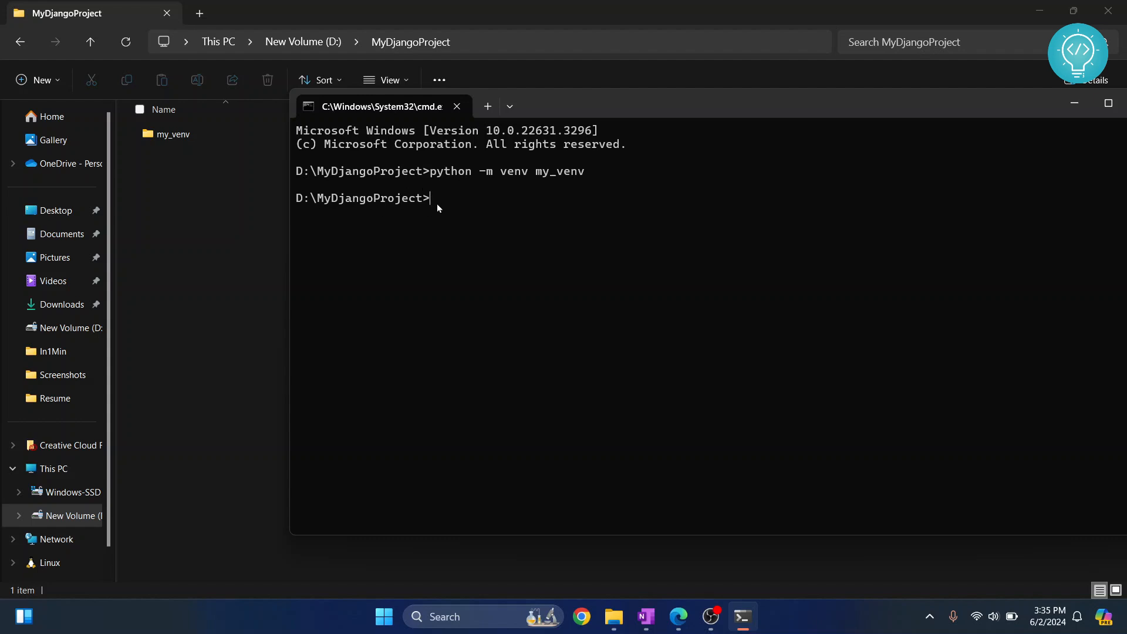
mouse_move(430, 201)
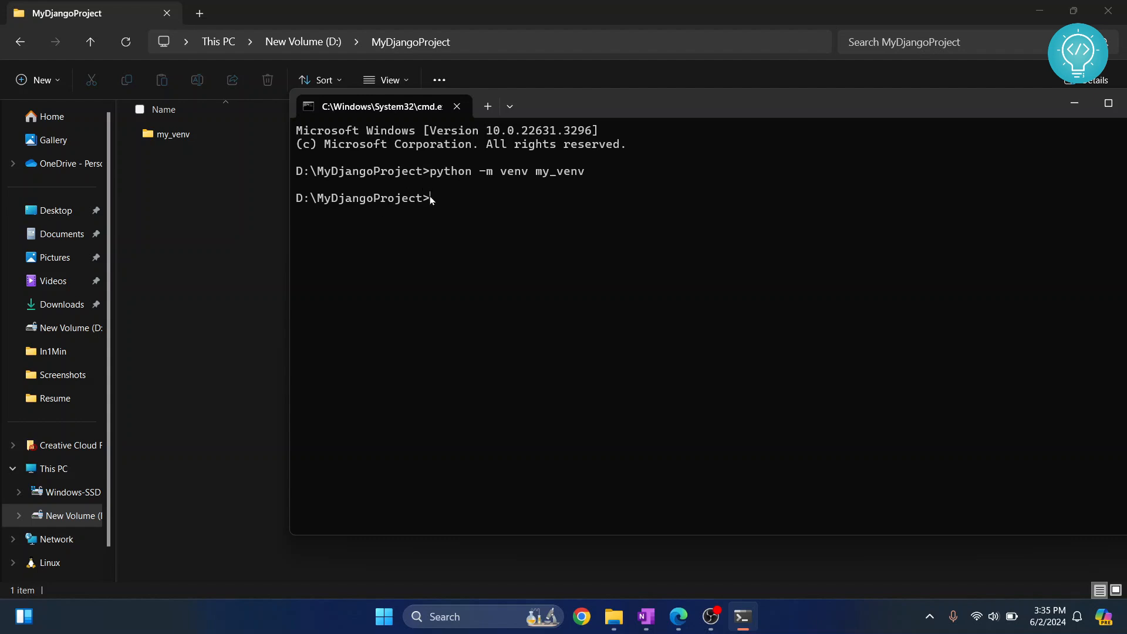
mouse_move(438, 200)
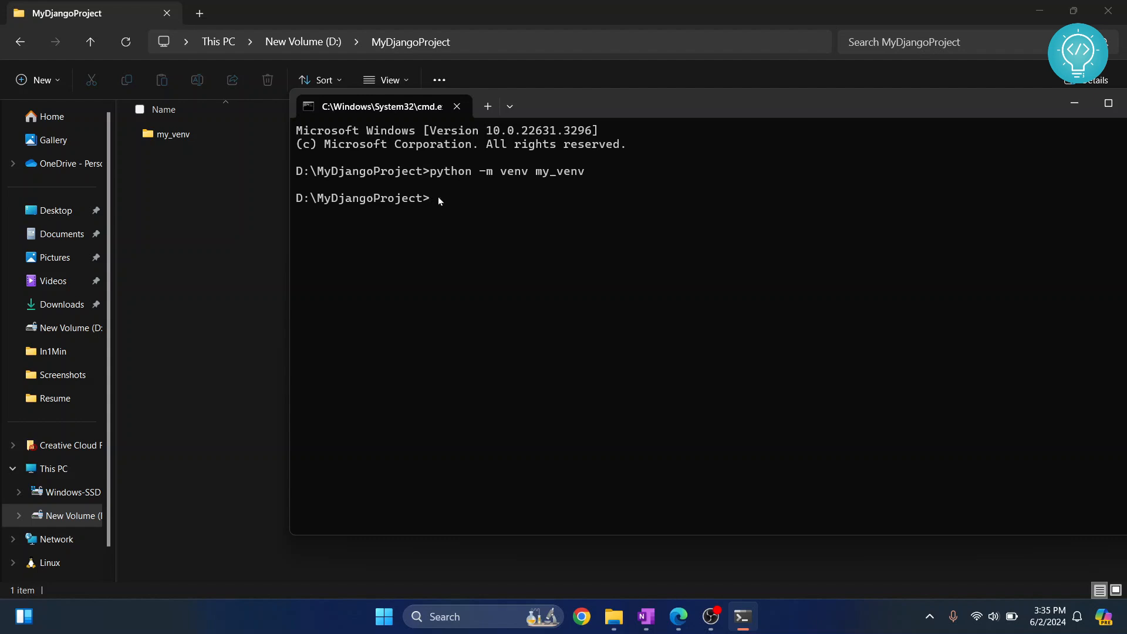
mouse_move(566, 176)
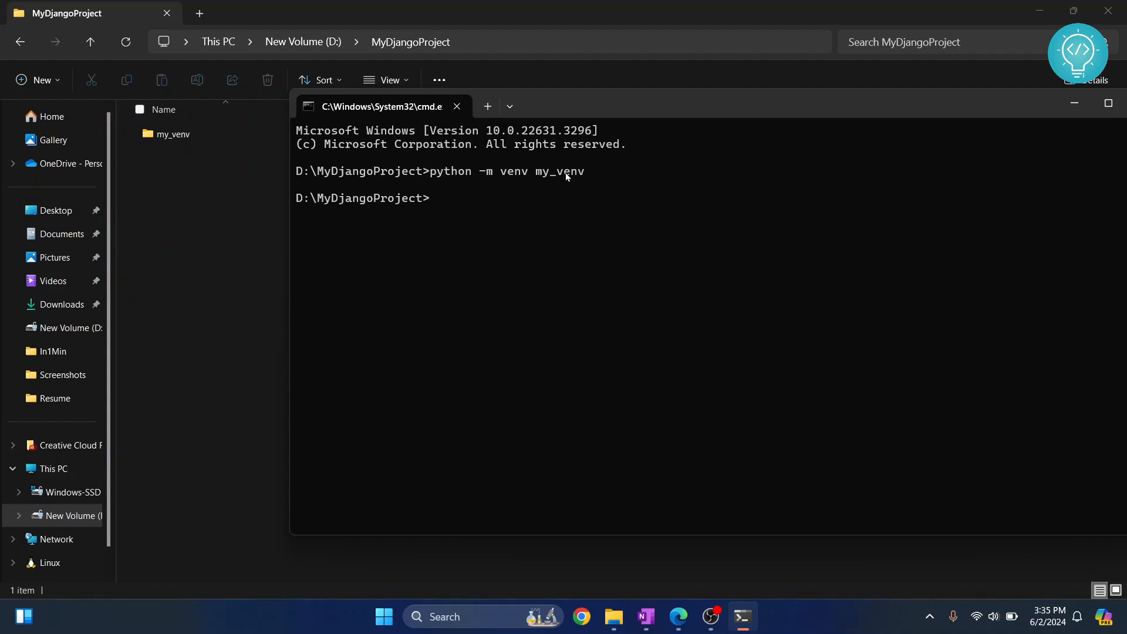
Activate the environment with my_venv\Scripts\activate so (my_venv) prefixes the prompt
text(m)
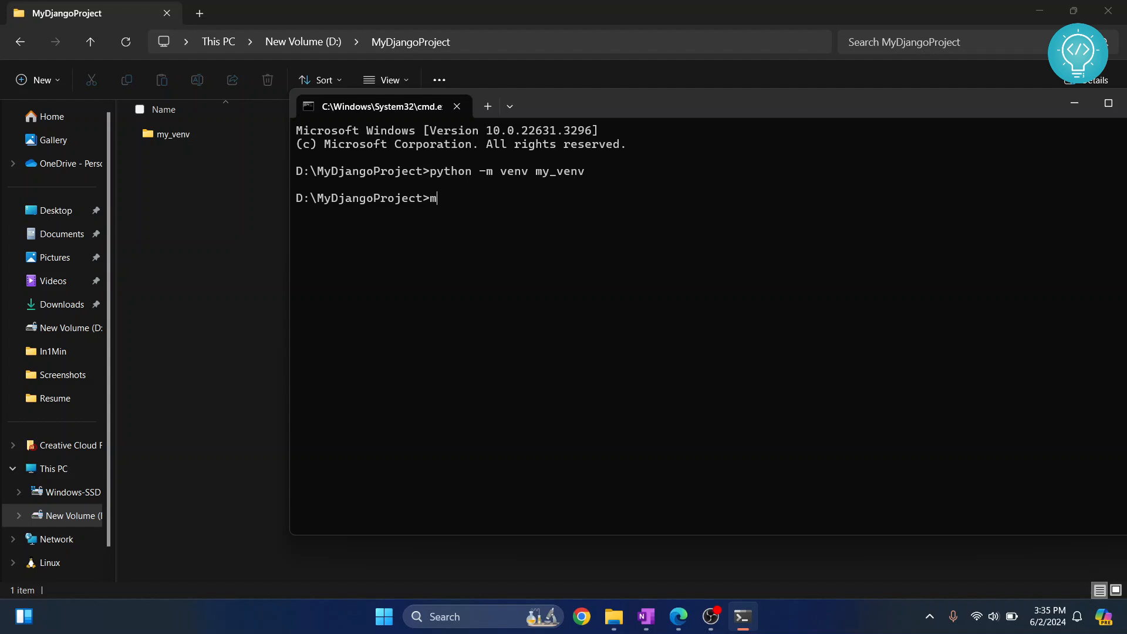
text(y_)
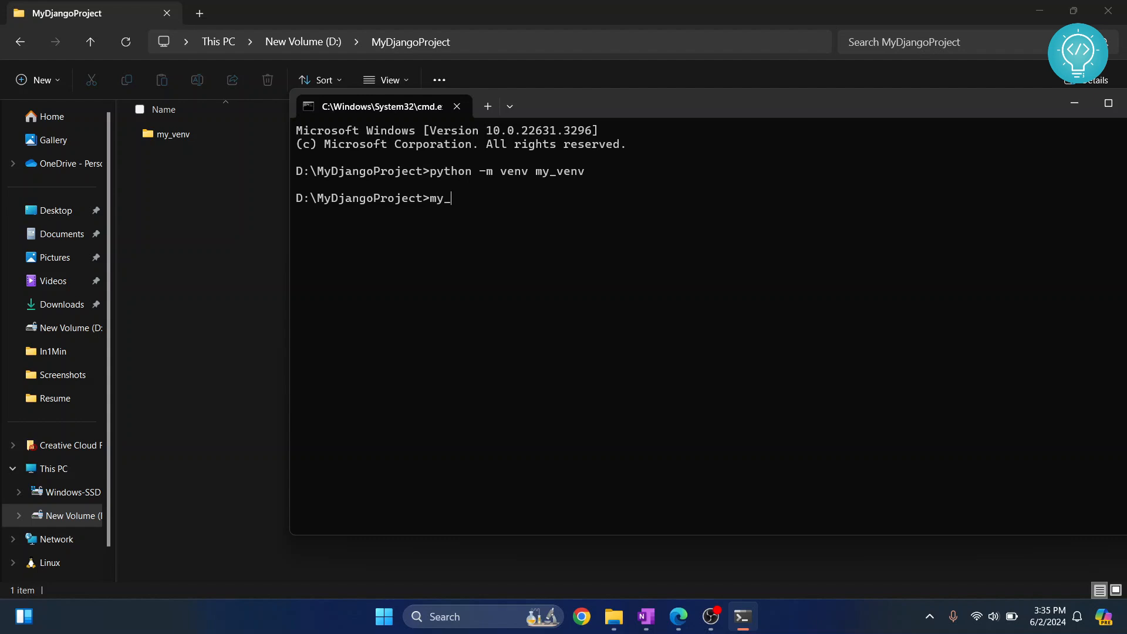
text(venv)
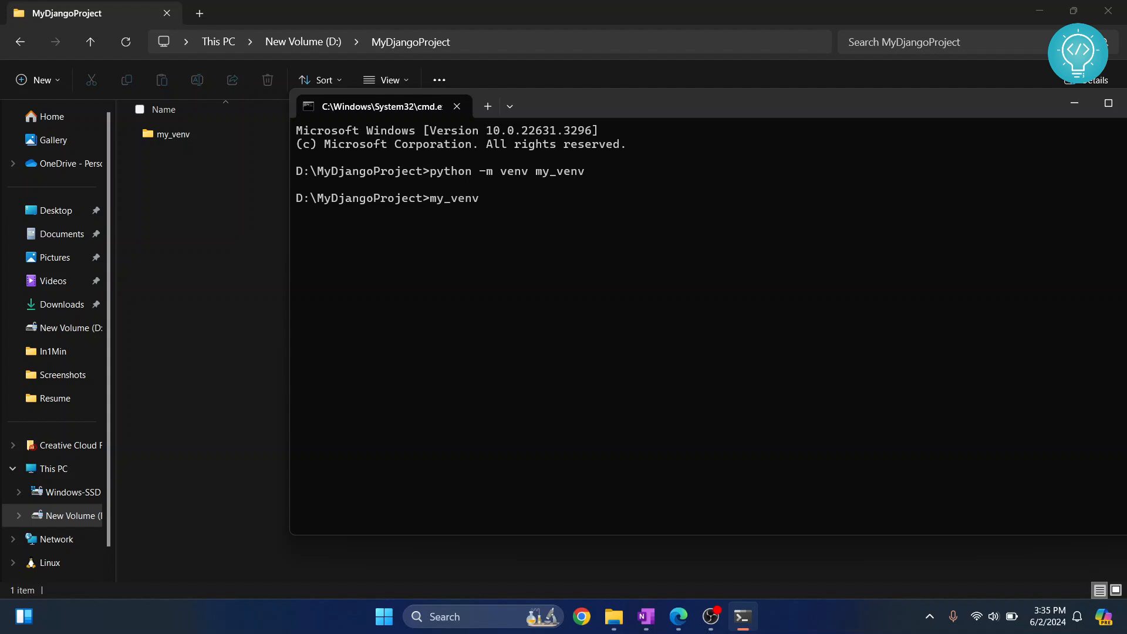
text(\)
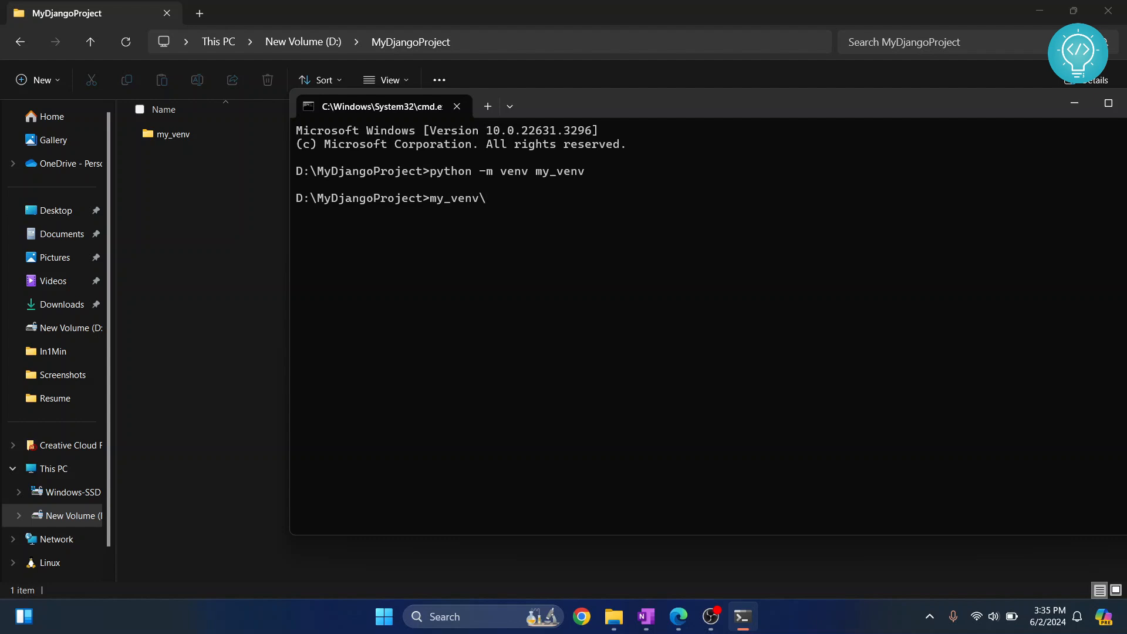
text(Scripts)
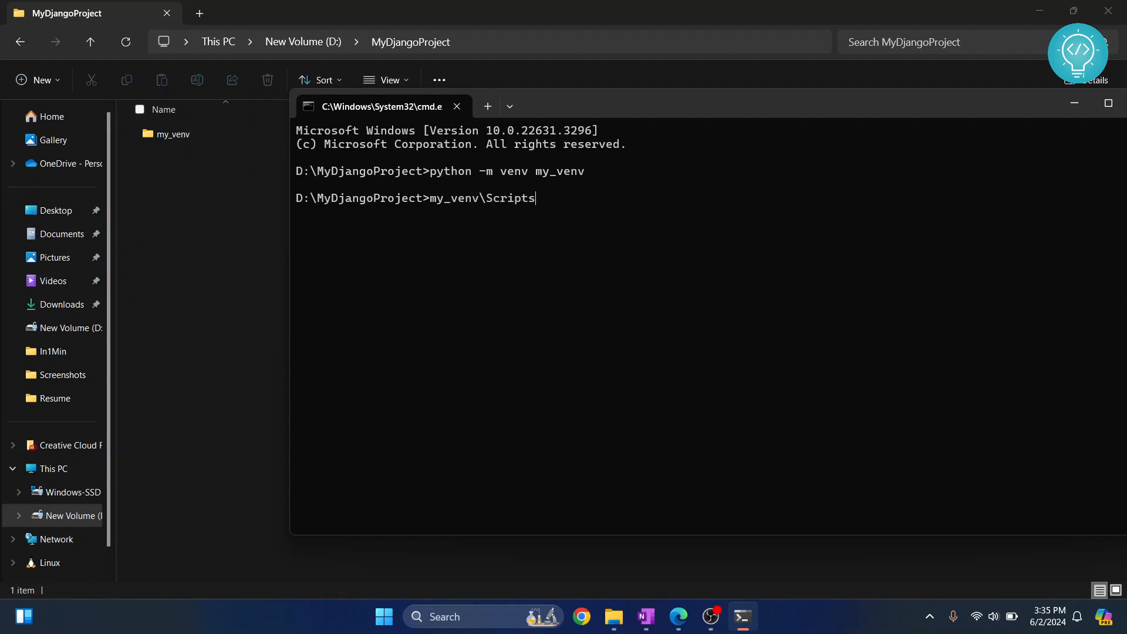
text(\ac)
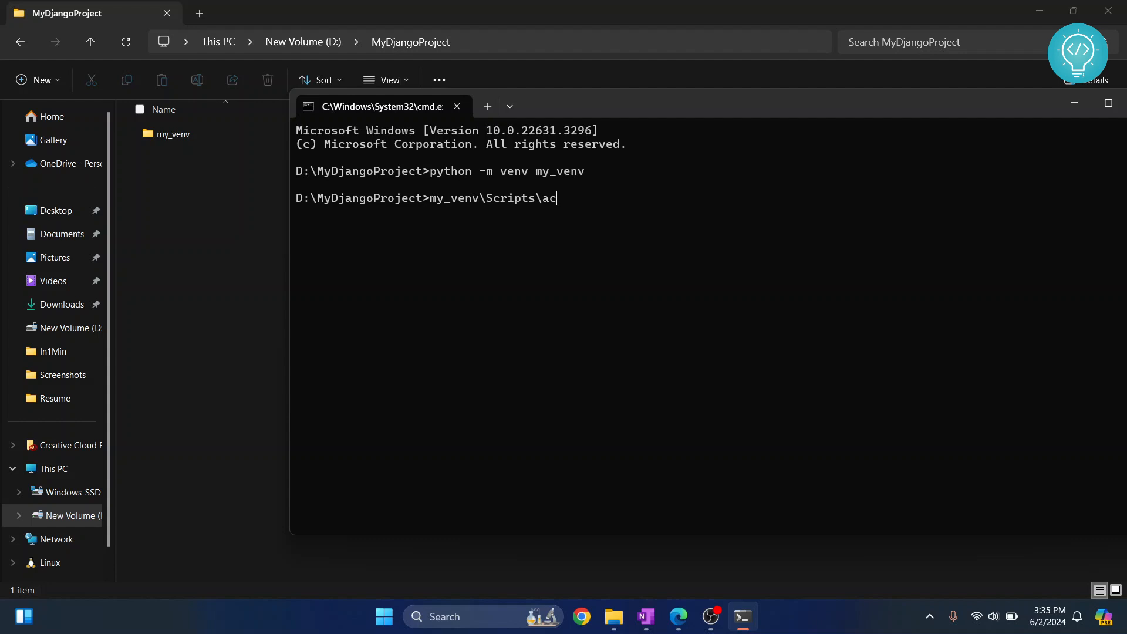
text(tivate)
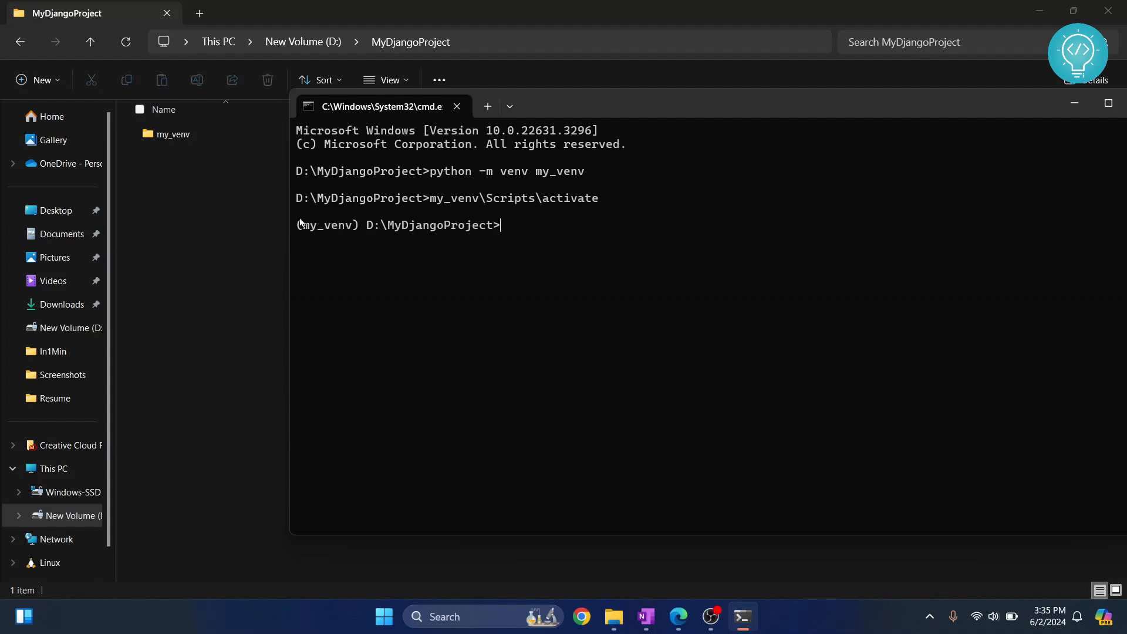
double_click(327, 225)
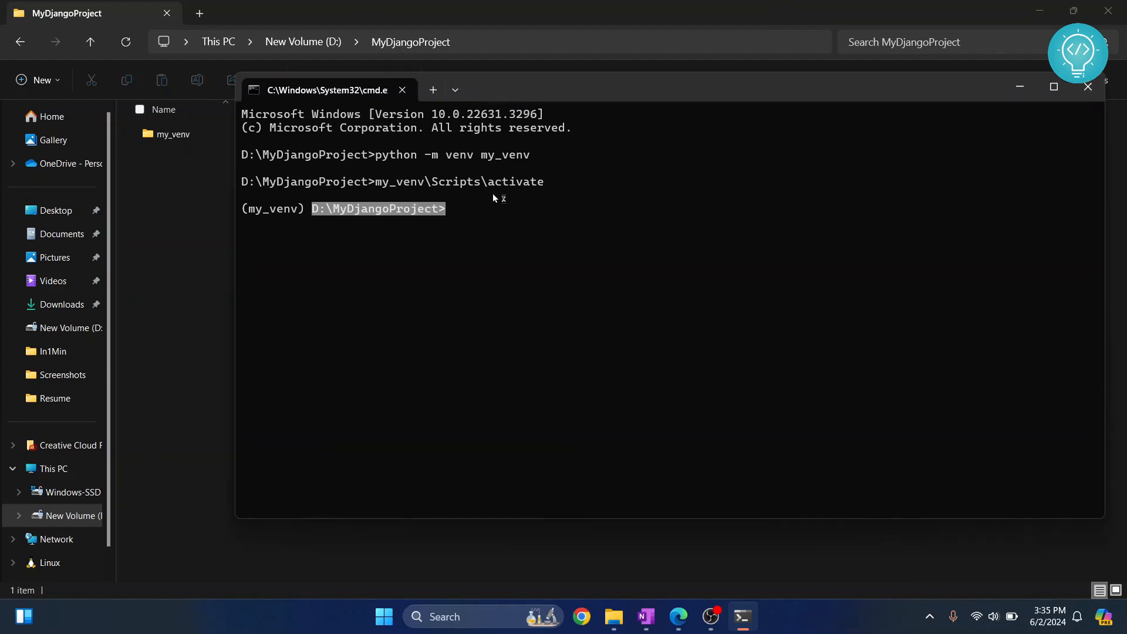
Run pip install django to install Django 5.0.6 and its dependencies
text(pip)
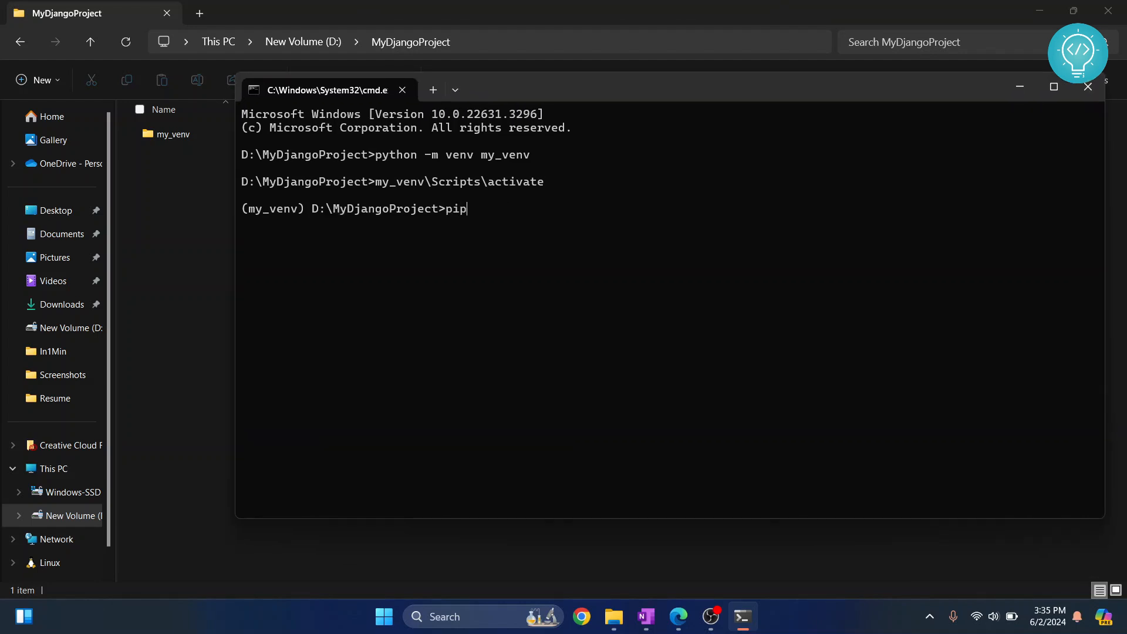
text(install django)
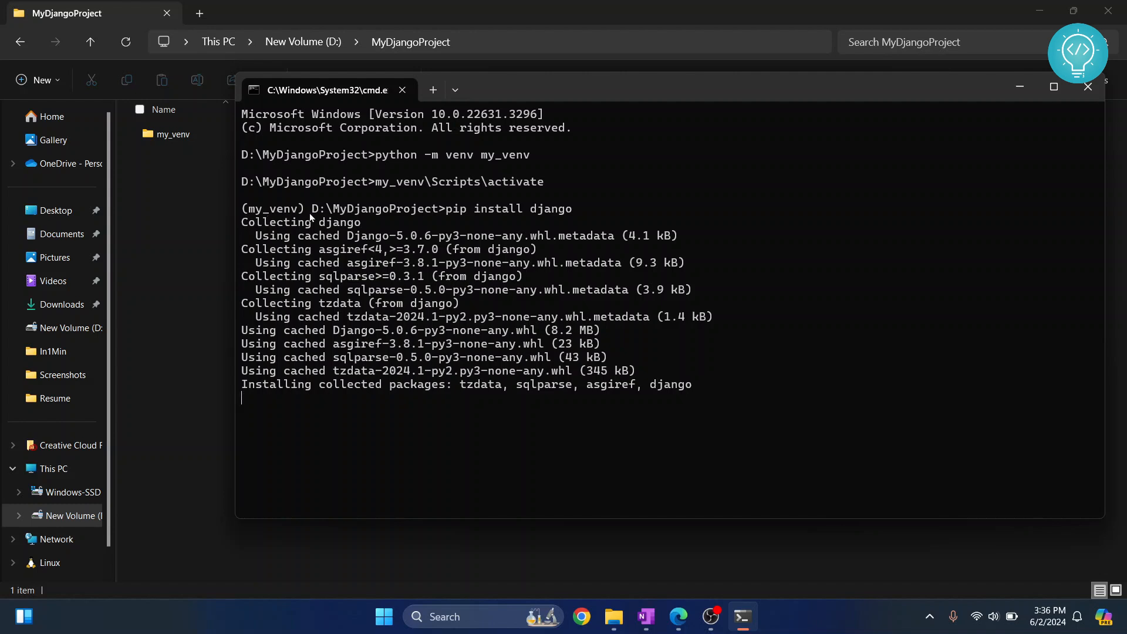
mouse_move(566, 213)
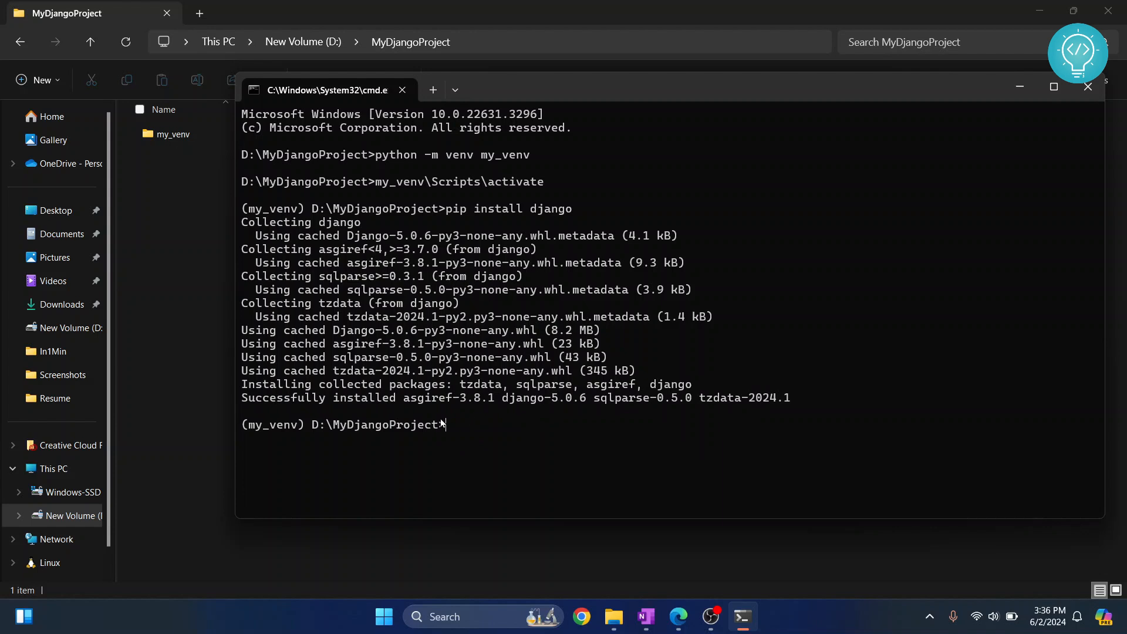
Attempt django-admin startproject . which fails with an invalid-name error
text(django-ad)
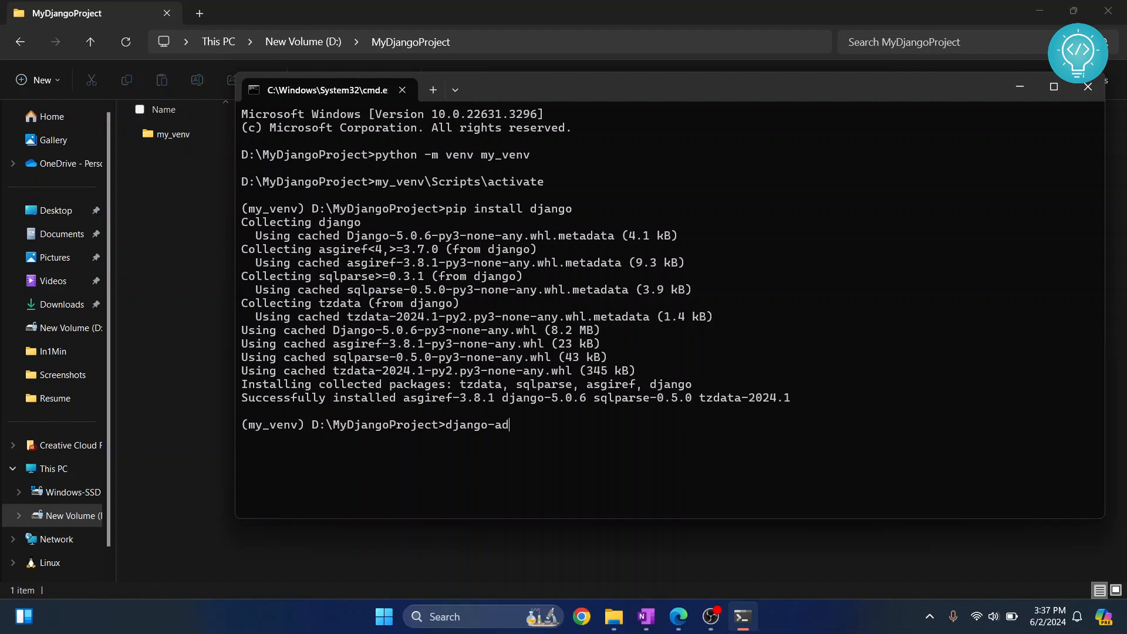
text(min start)
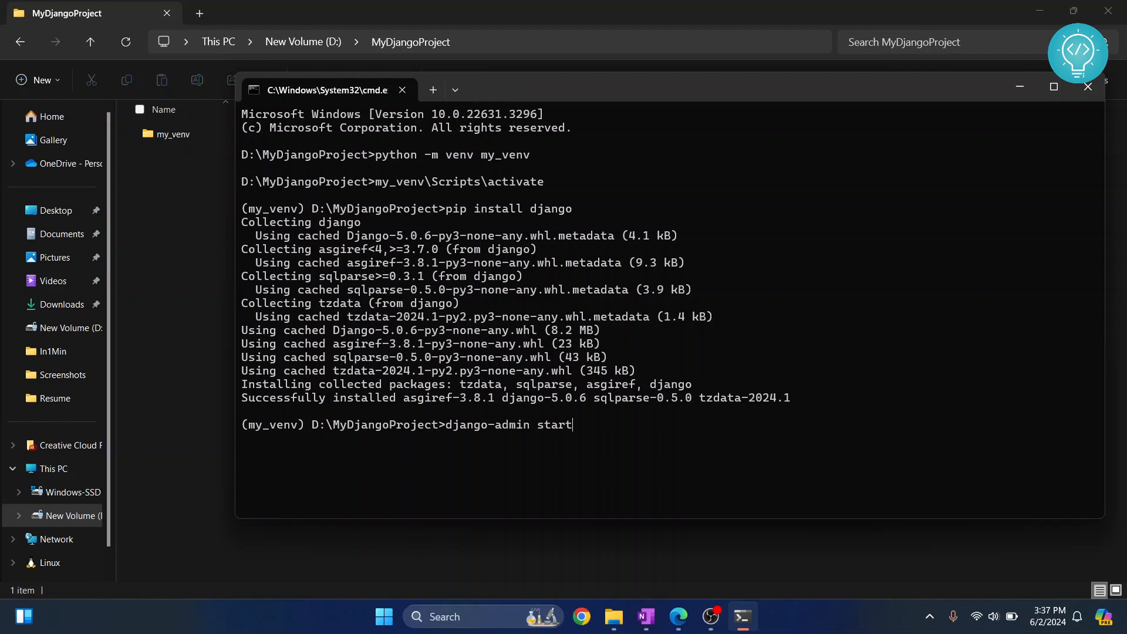
text(project)
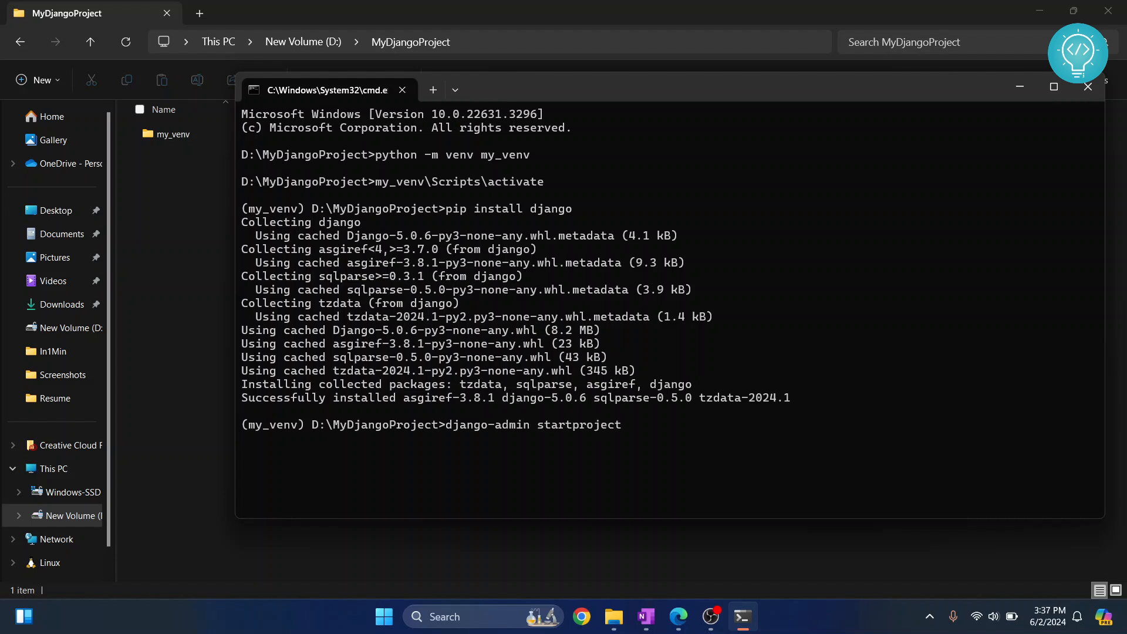
text(.)
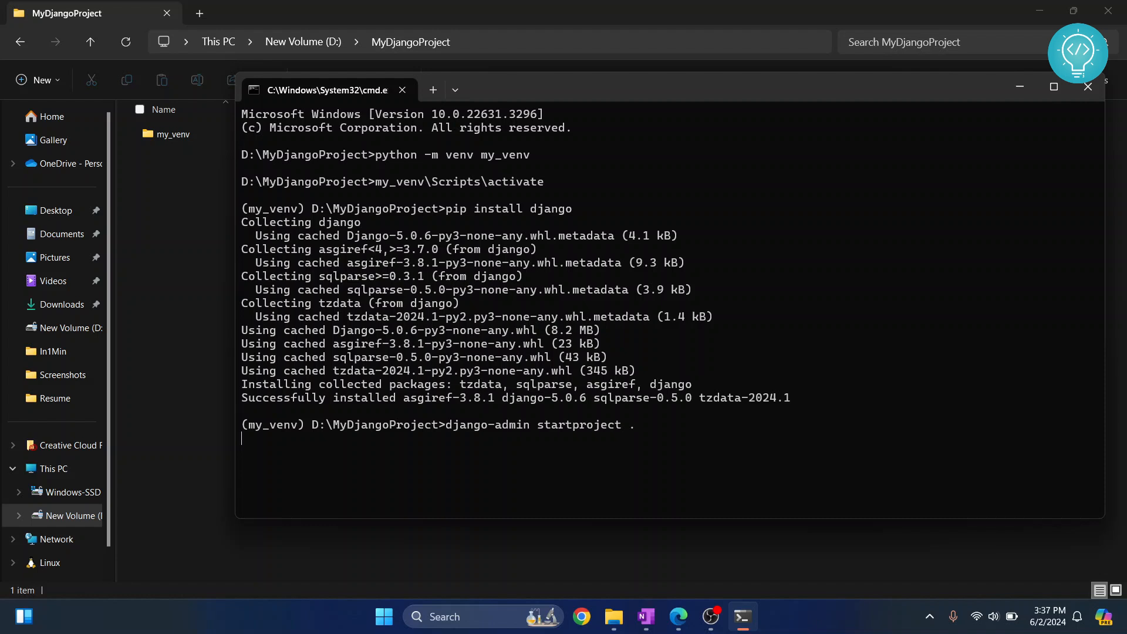
key(enter)
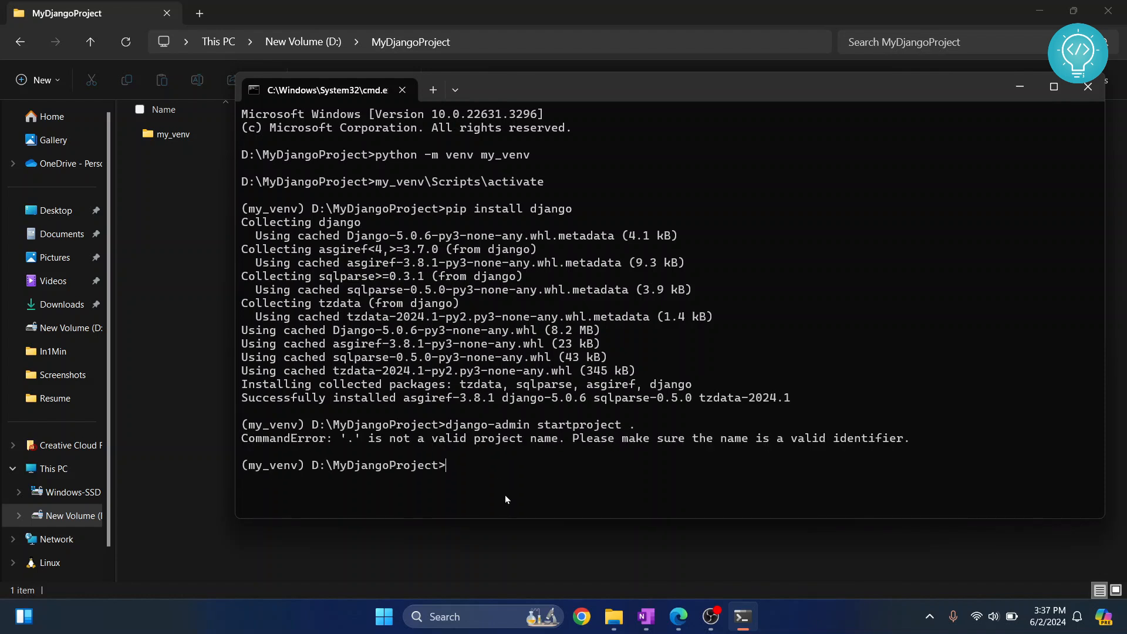
Run django-admin startproject MyNewDjangoProject . to create the project
text(django-admin startproject)
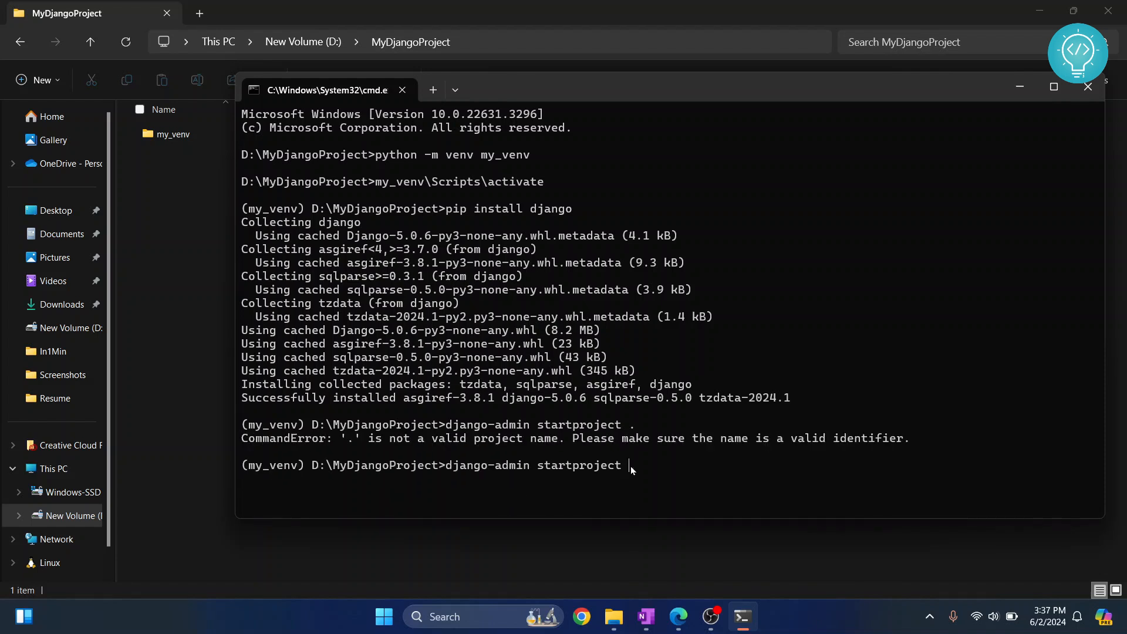
text(My)
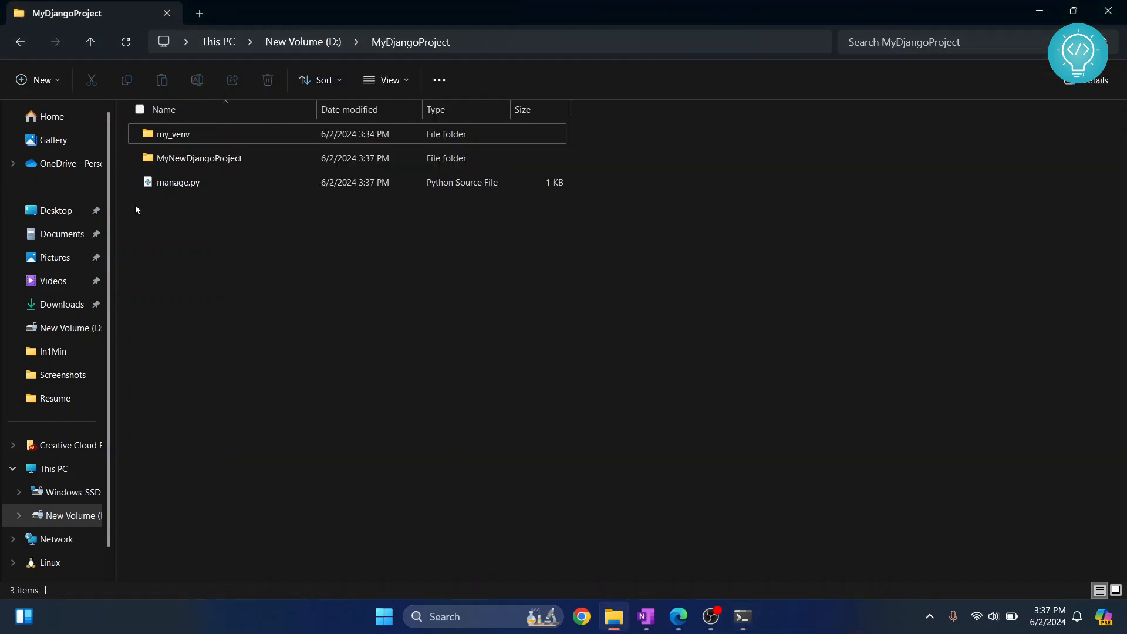
Return to the Command Prompt window after checking the new project files
double_click(200, 158)
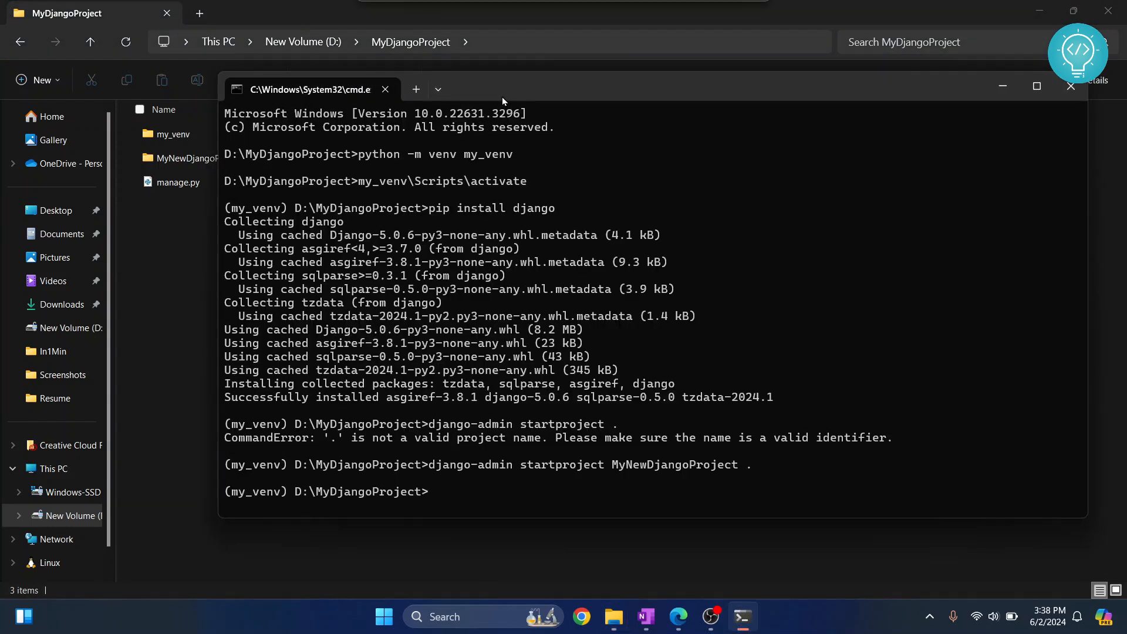
text(python)
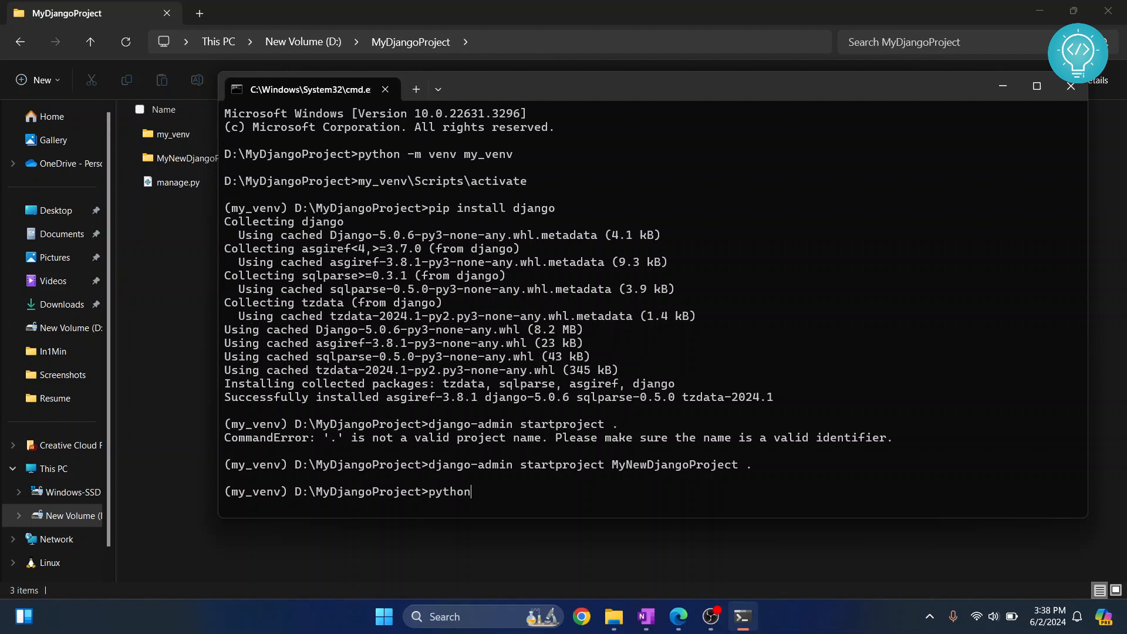
text(manage.py)
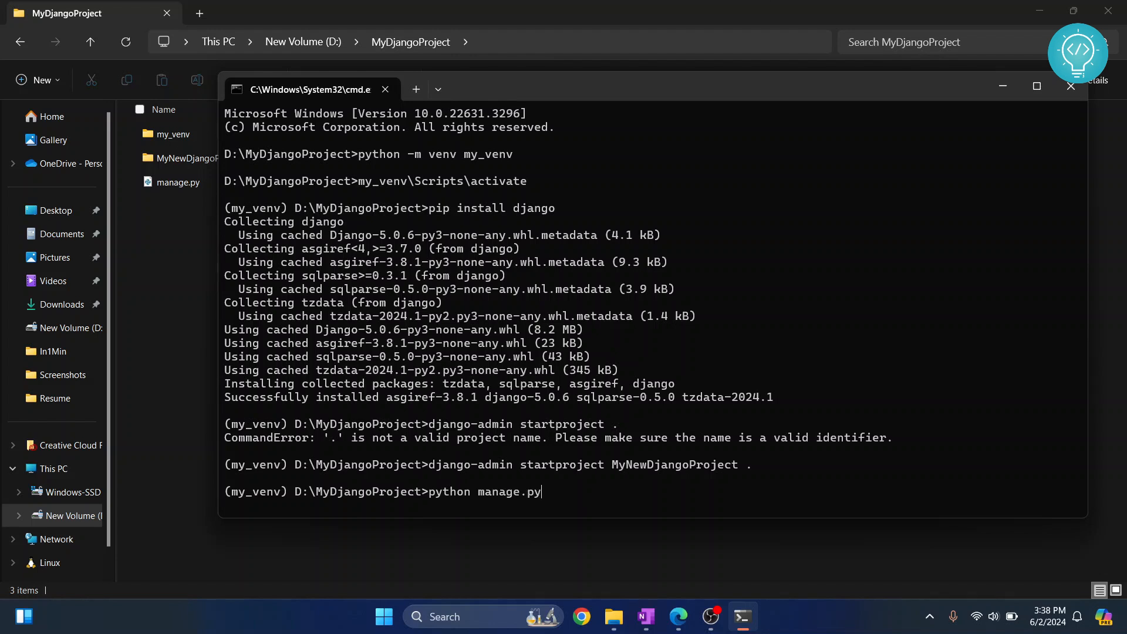
text(runserver)
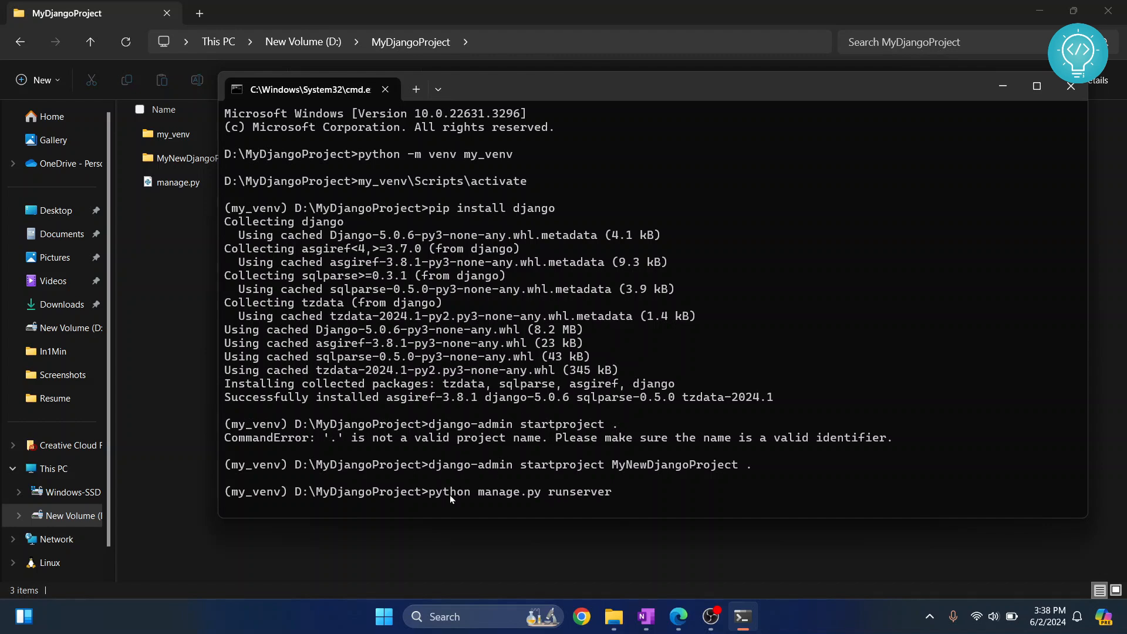
key(enter)
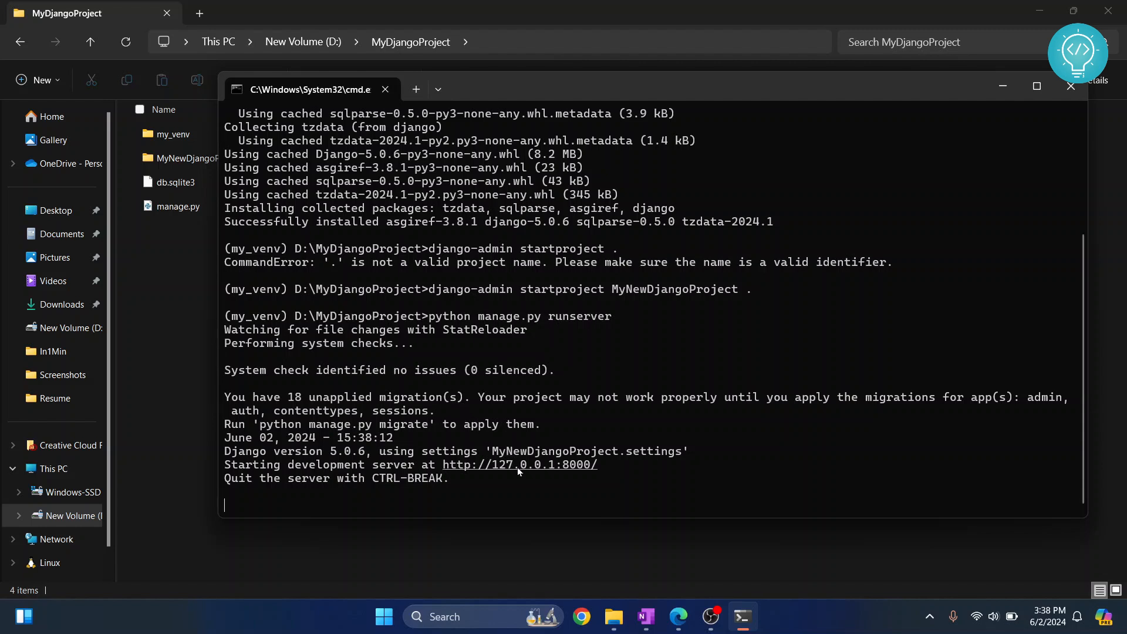
click(519, 465)
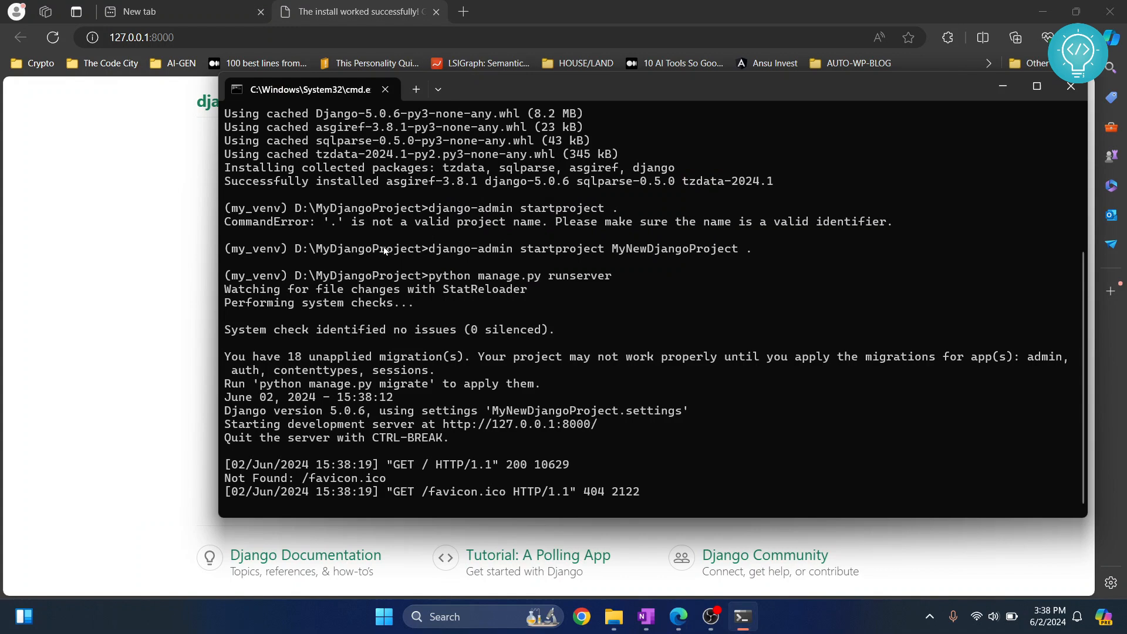
mouse_move(571, 372)
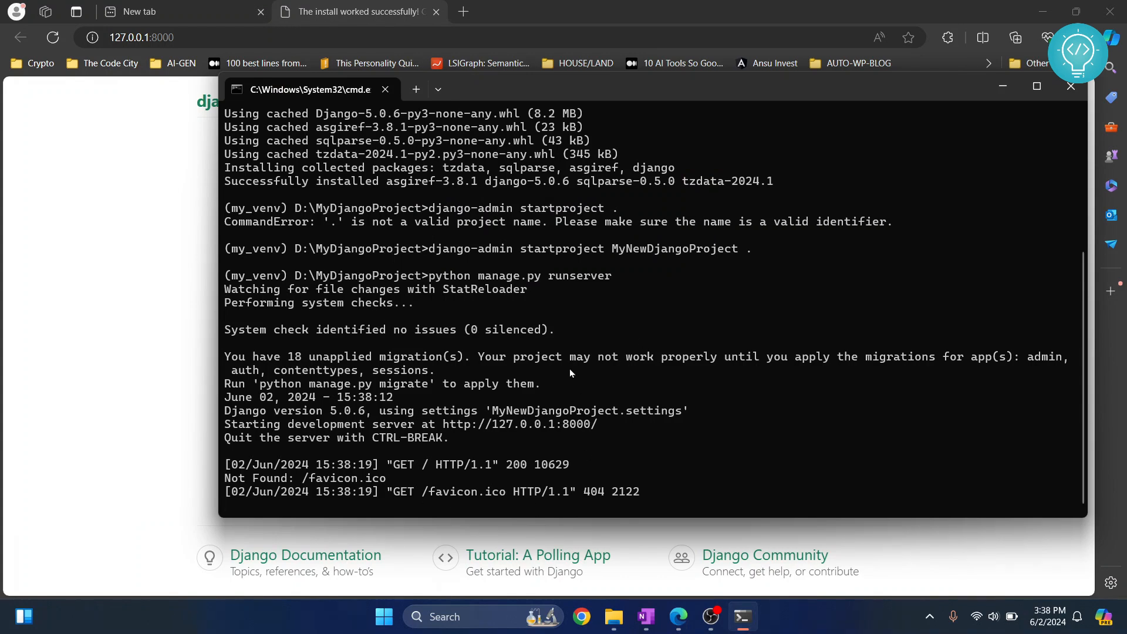